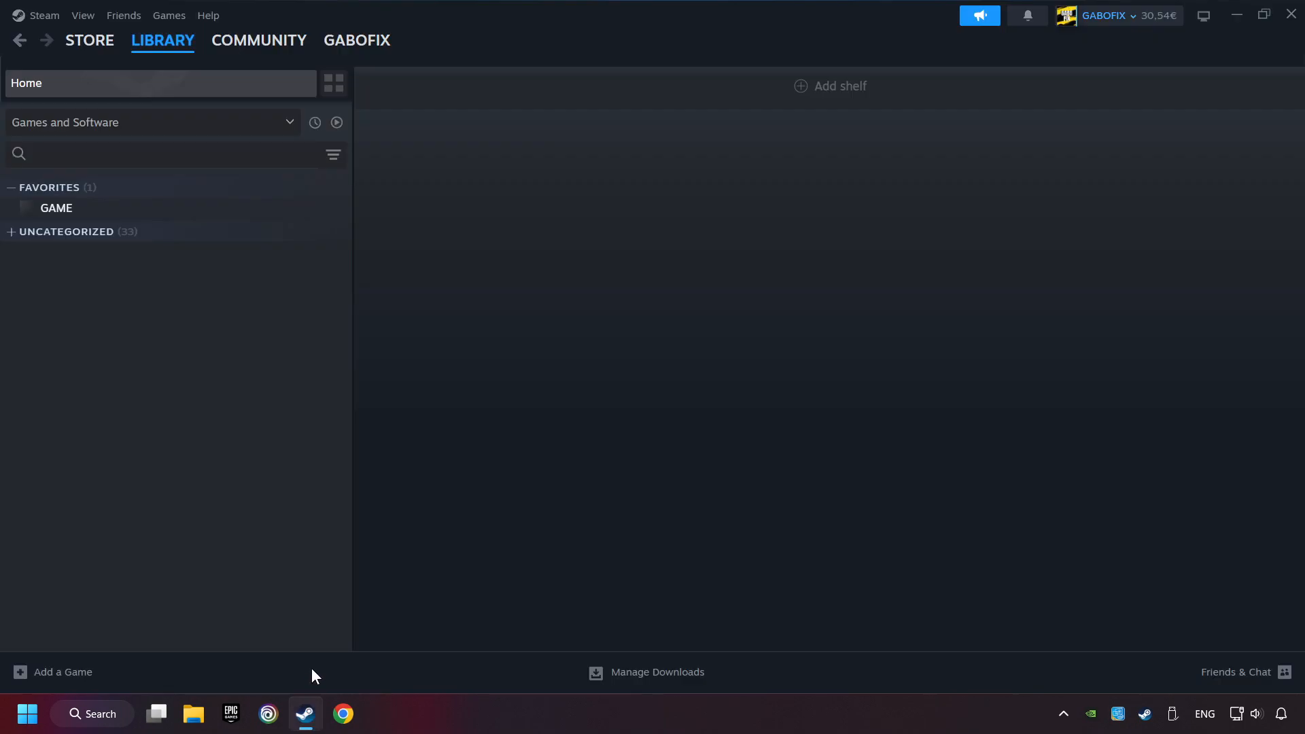
mouse_move(116, 206)
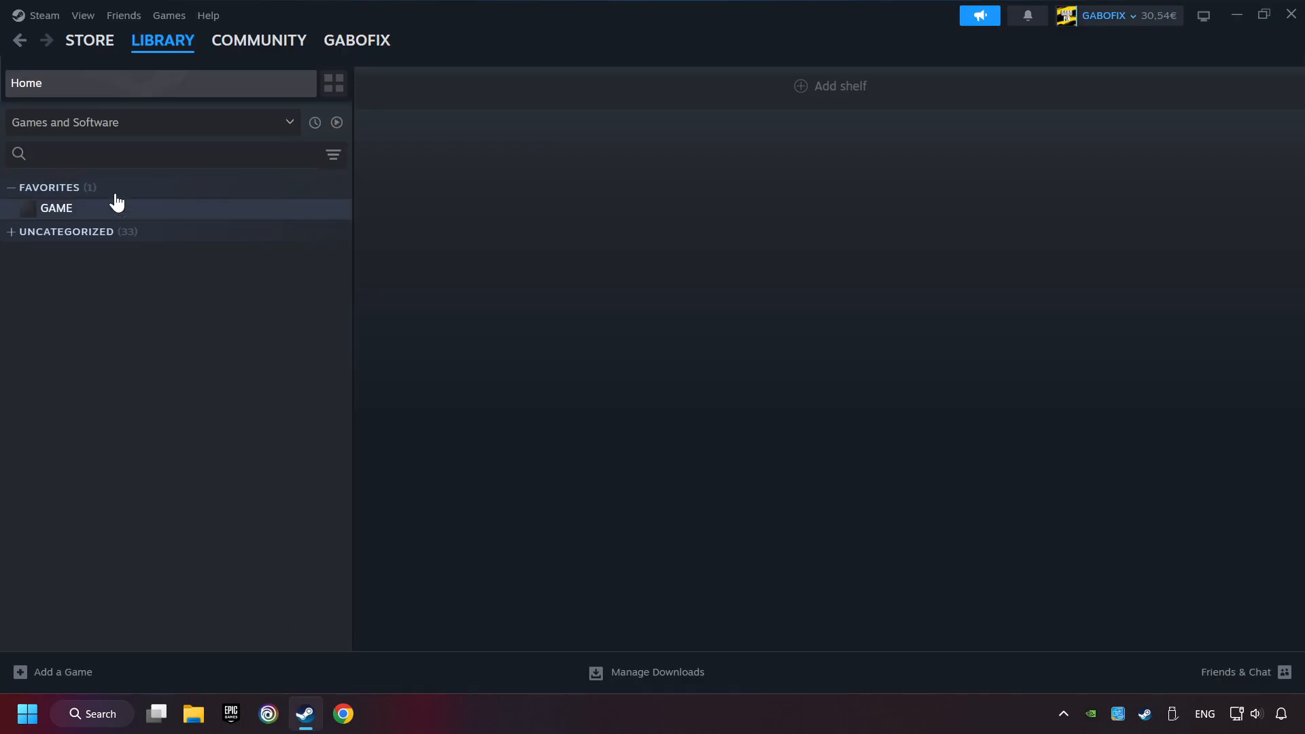
Step: Bring up the Steam client Settings window from the Steam menu
click(44, 15)
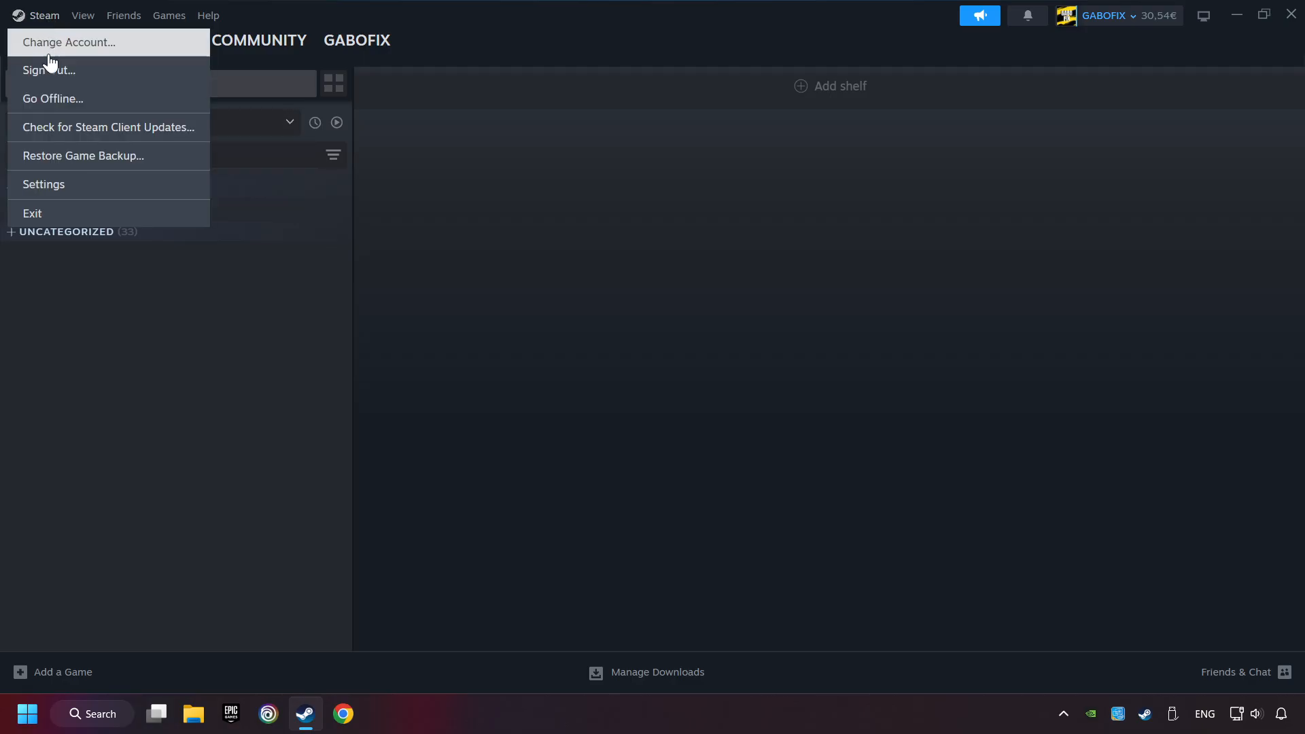
click(138, 192)
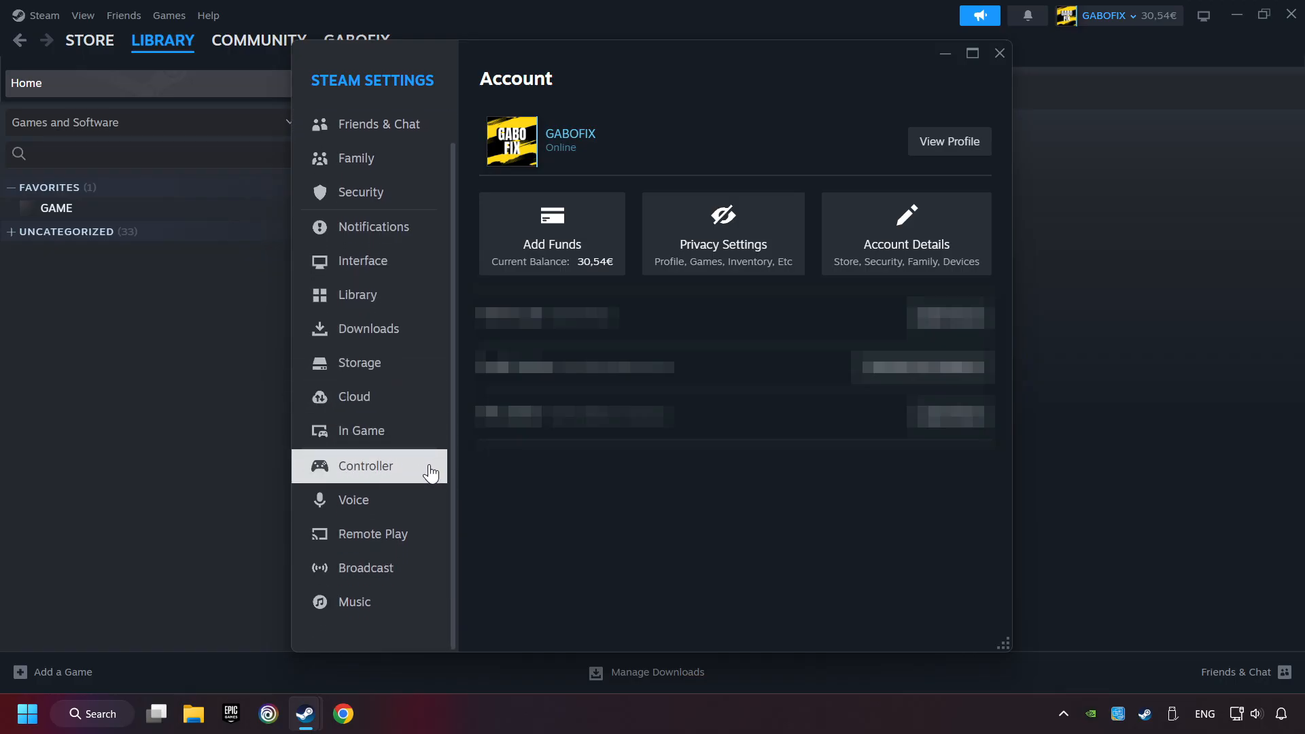
Step: Enable Steam Input for Xbox, Switch Pro and generic controllers under Controller, then close Settings
click(364, 465)
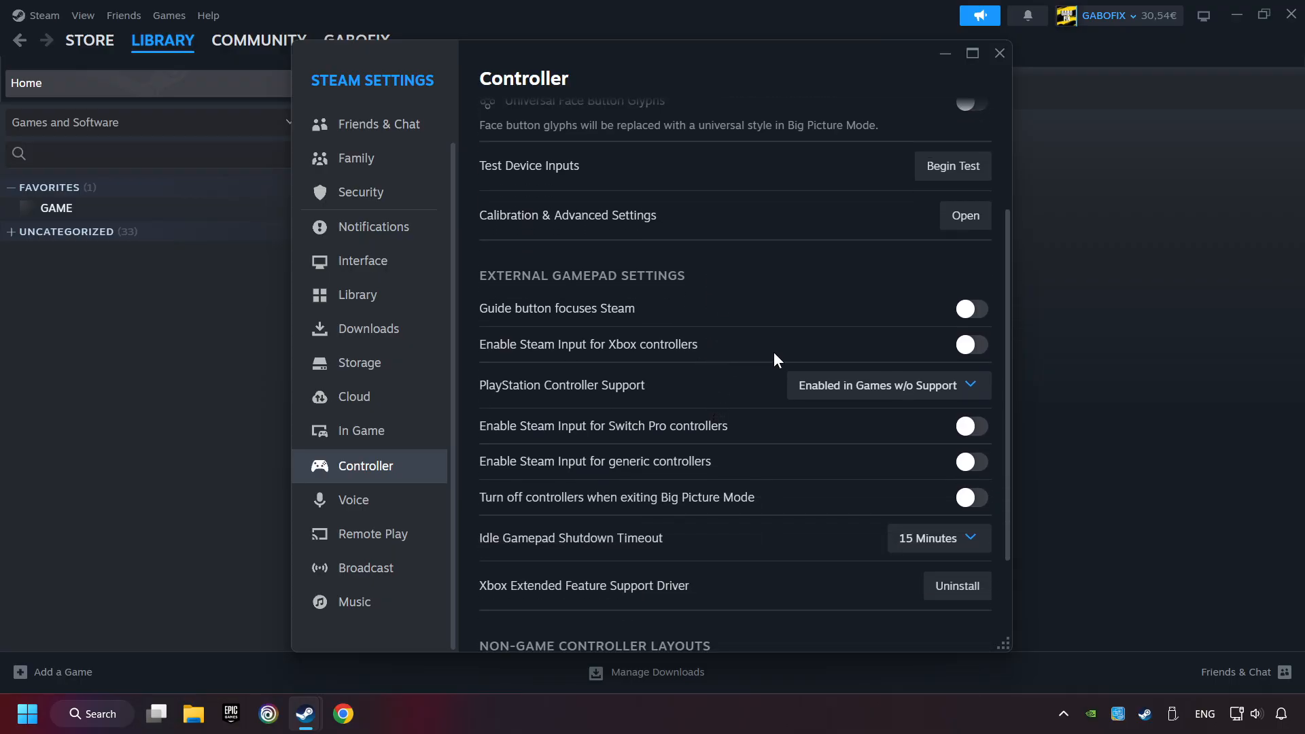
click(971, 344)
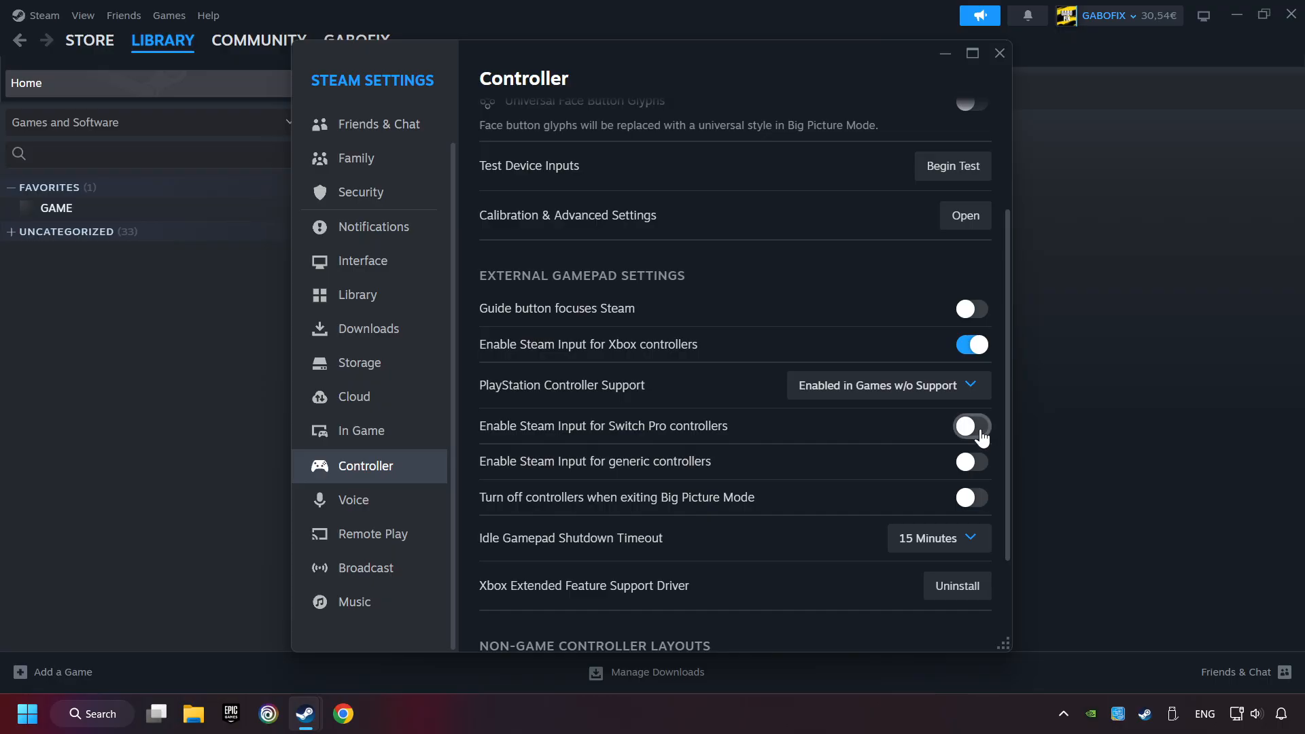
click(969, 425)
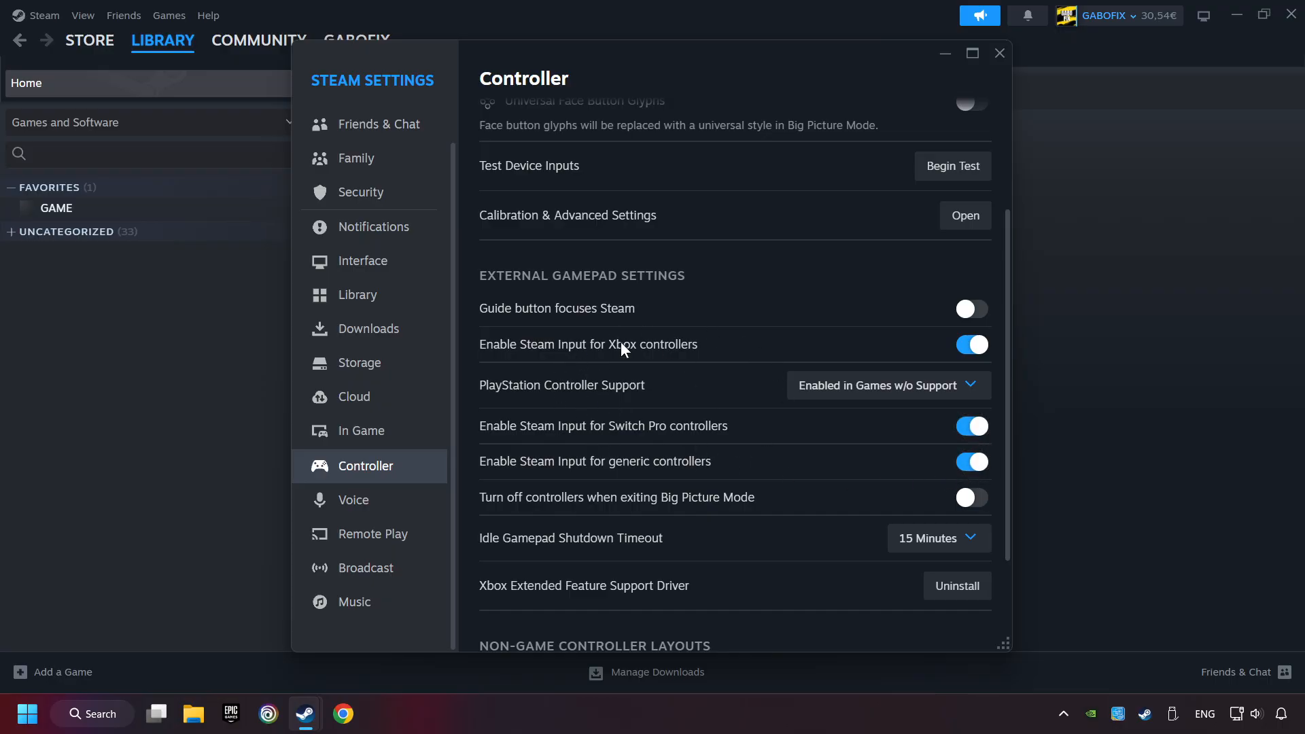
mouse_move(662, 366)
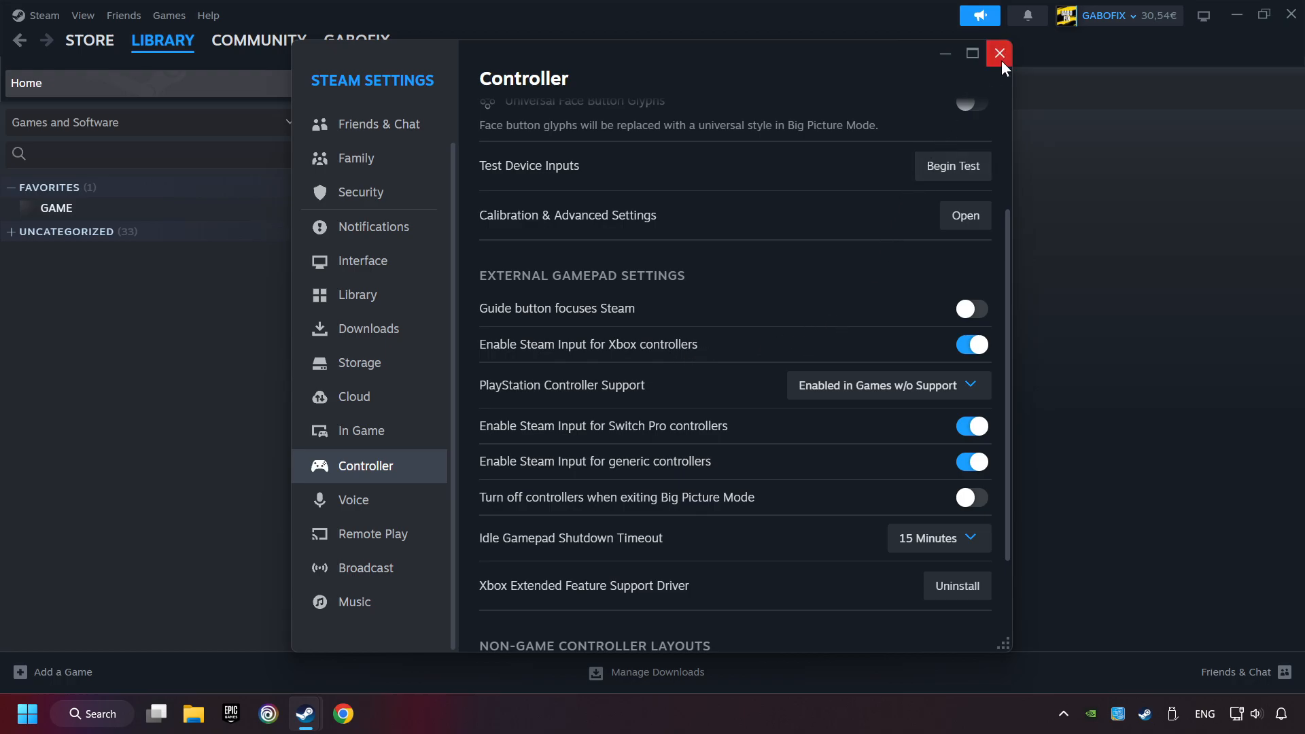
click(999, 53)
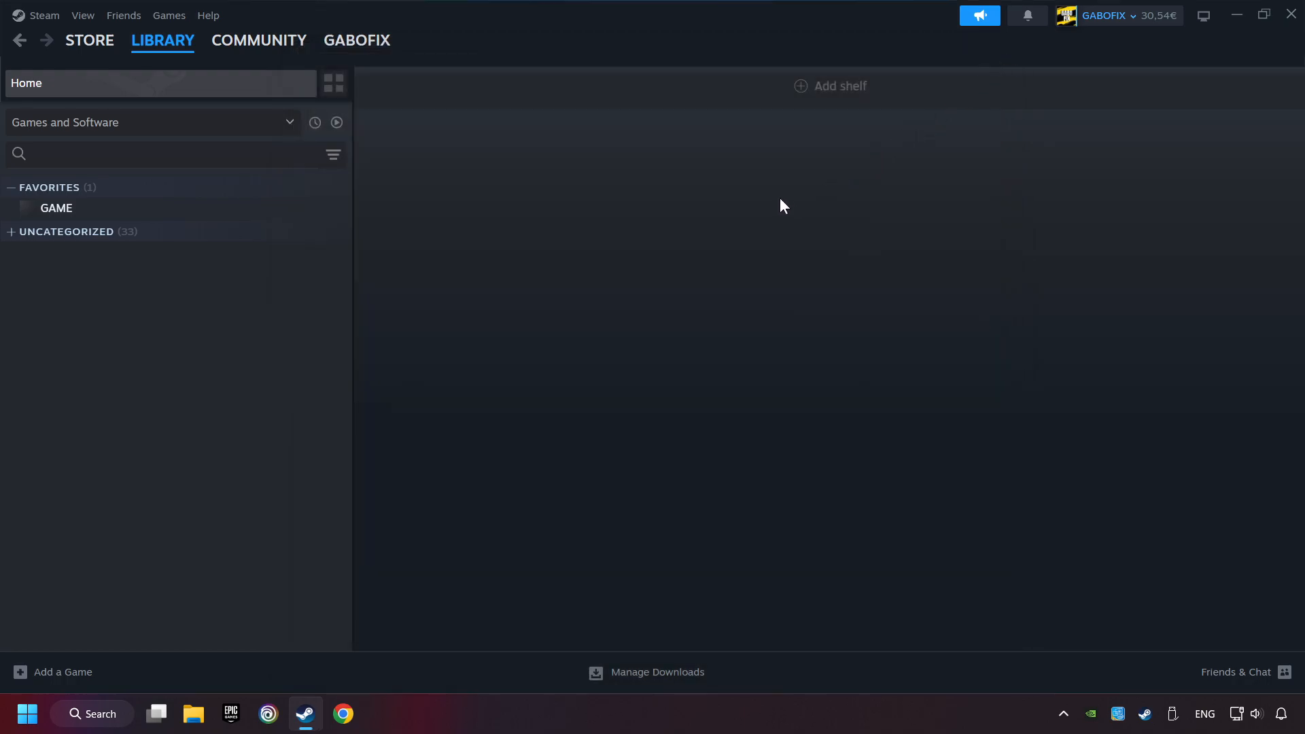
mouse_move(35, 678)
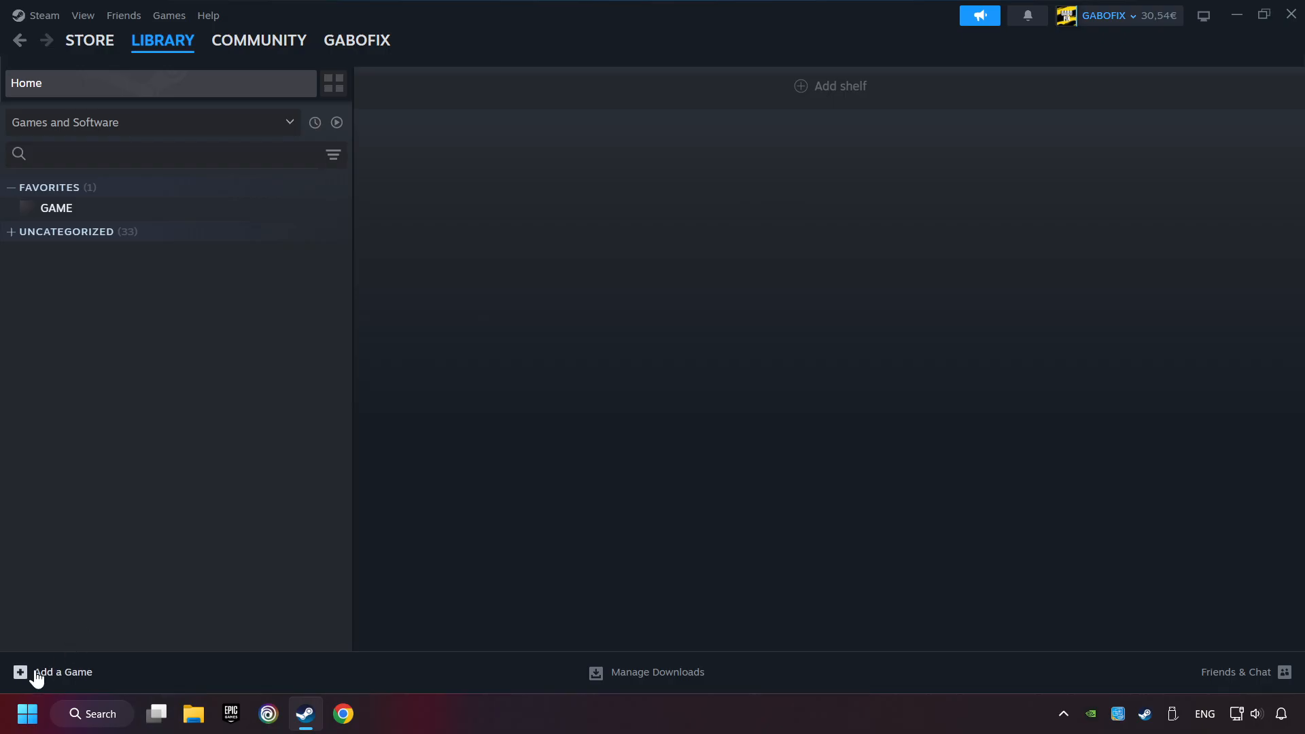
mouse_move(65, 681)
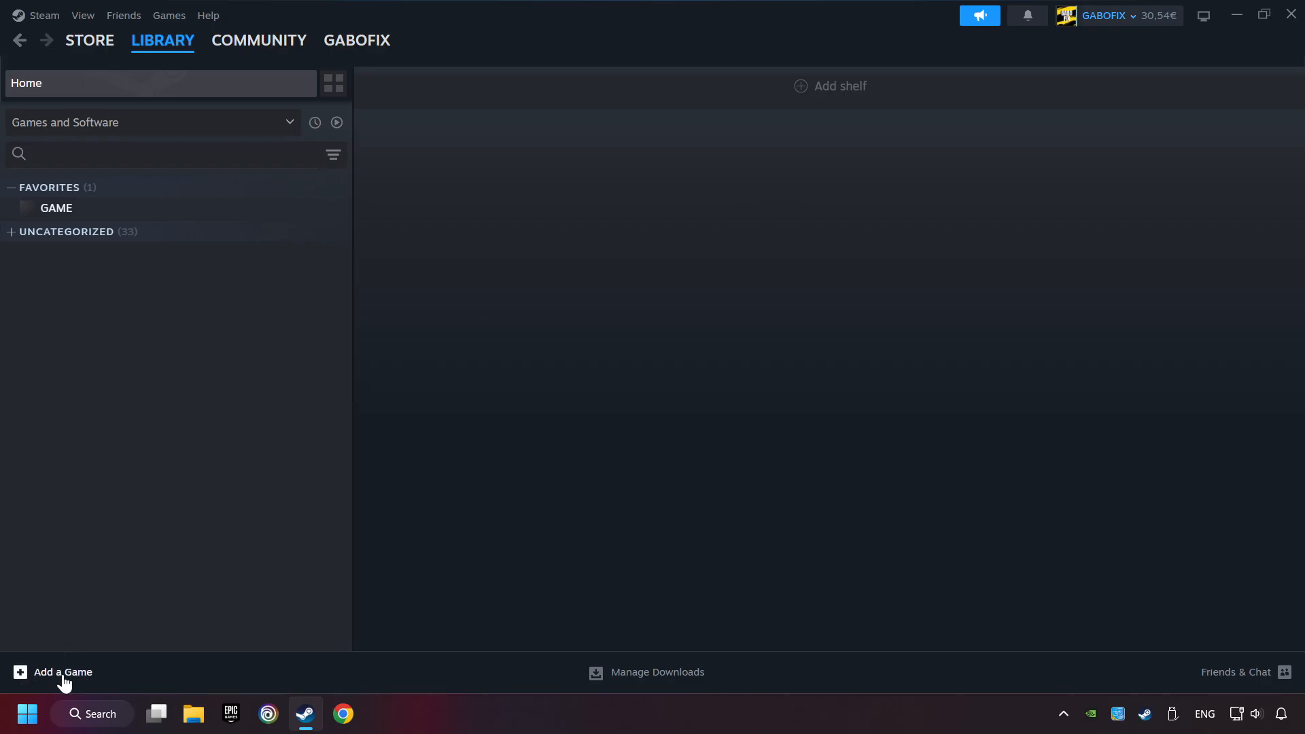
click(55, 671)
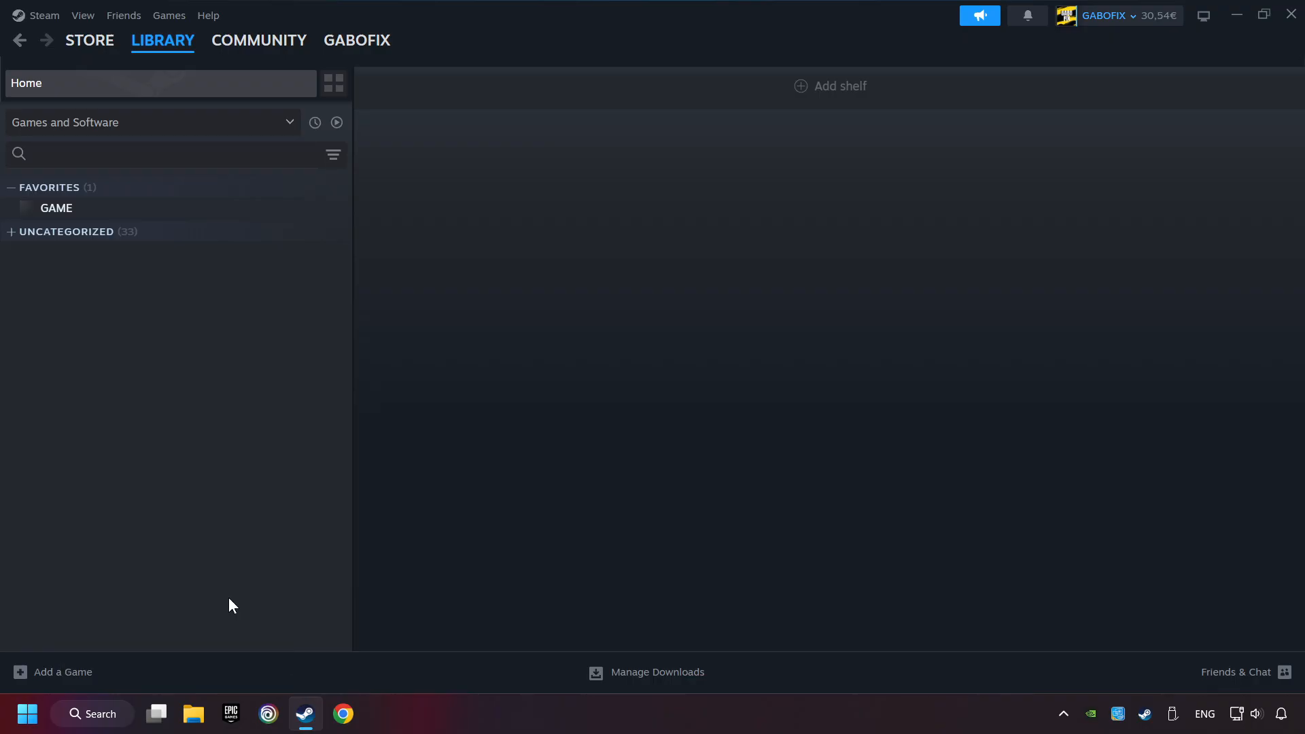
click(62, 672)
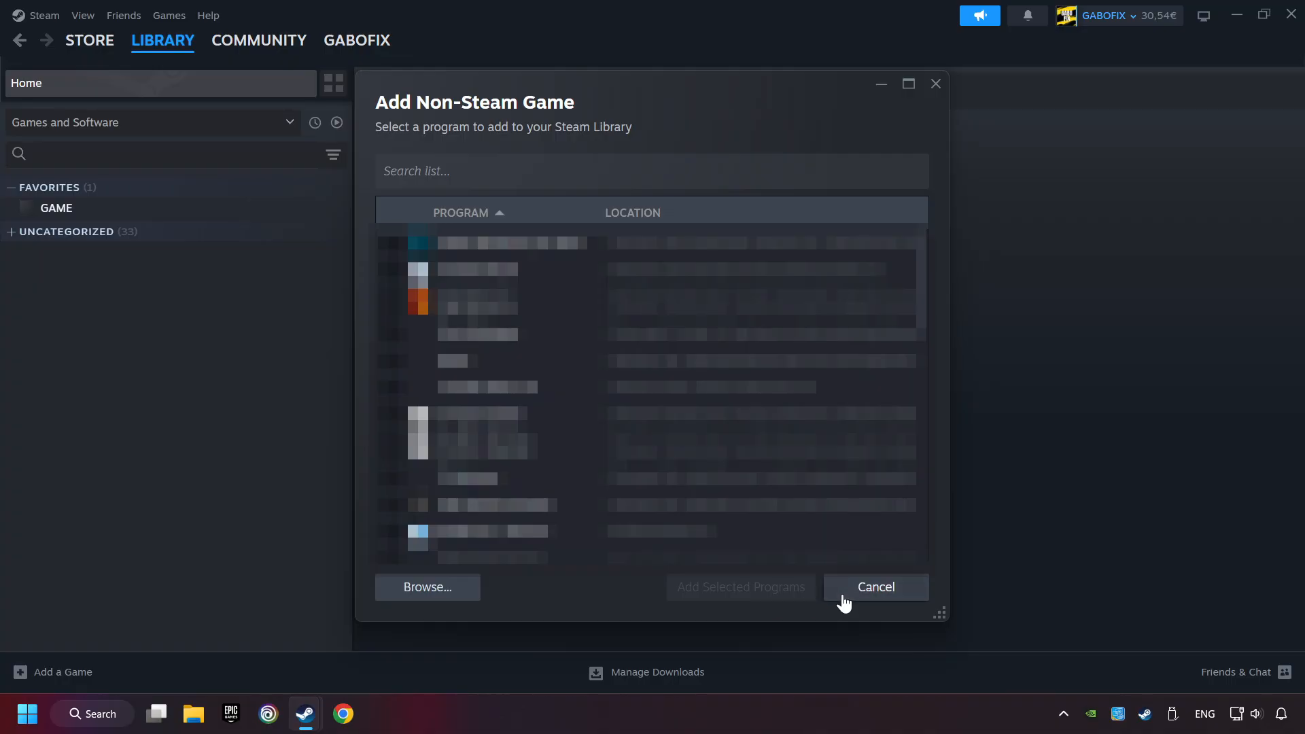
click(874, 587)
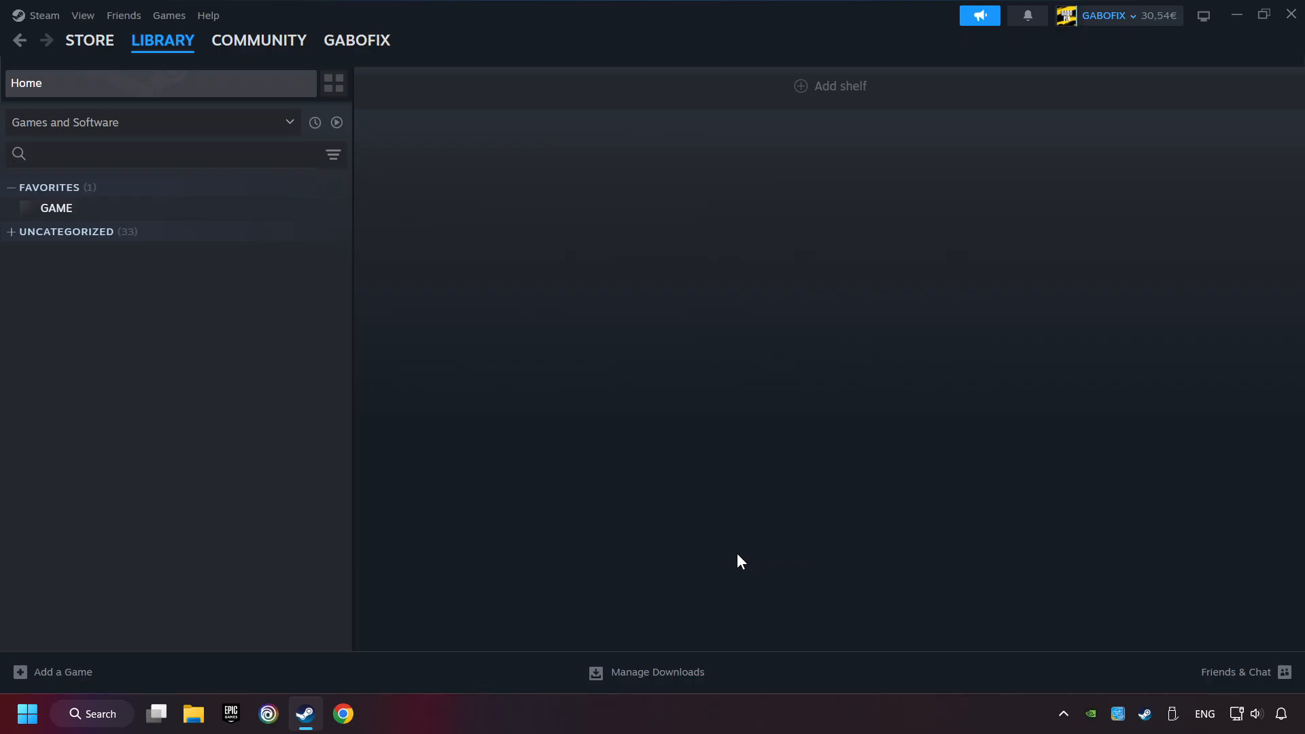
click(162, 39)
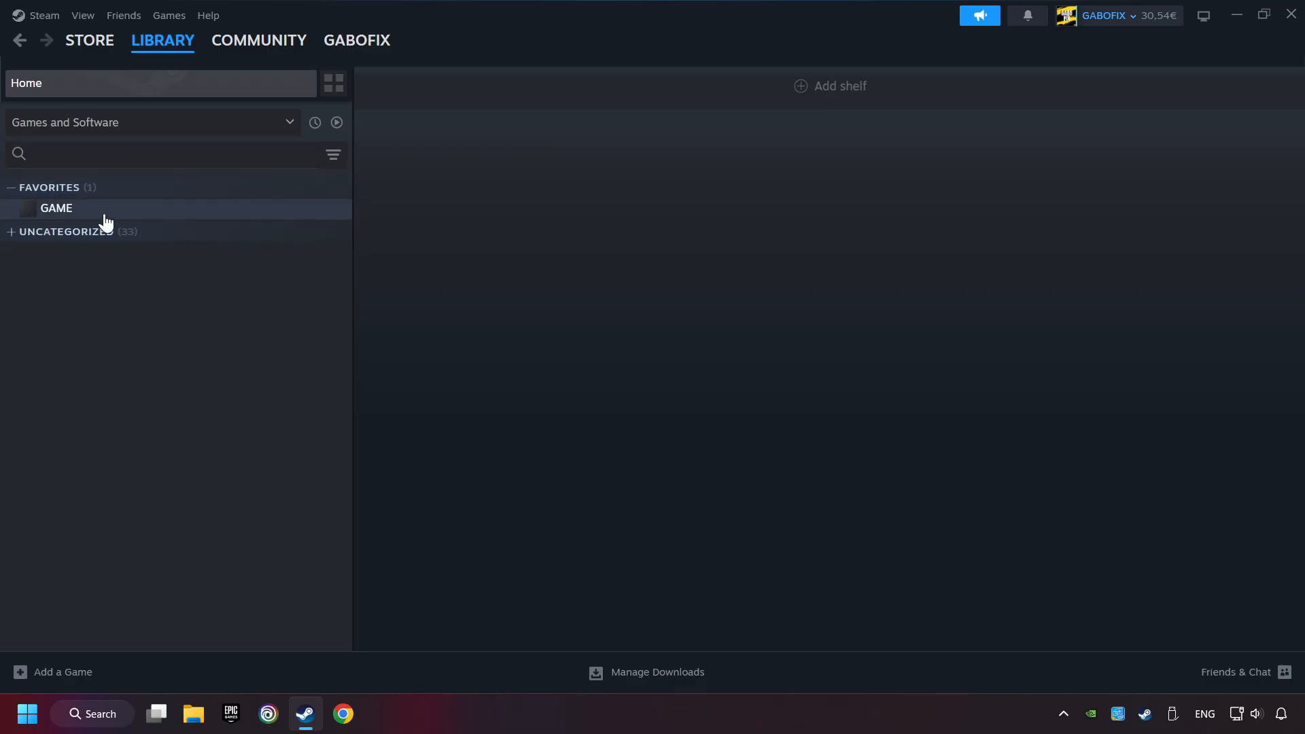
mouse_move(149, 217)
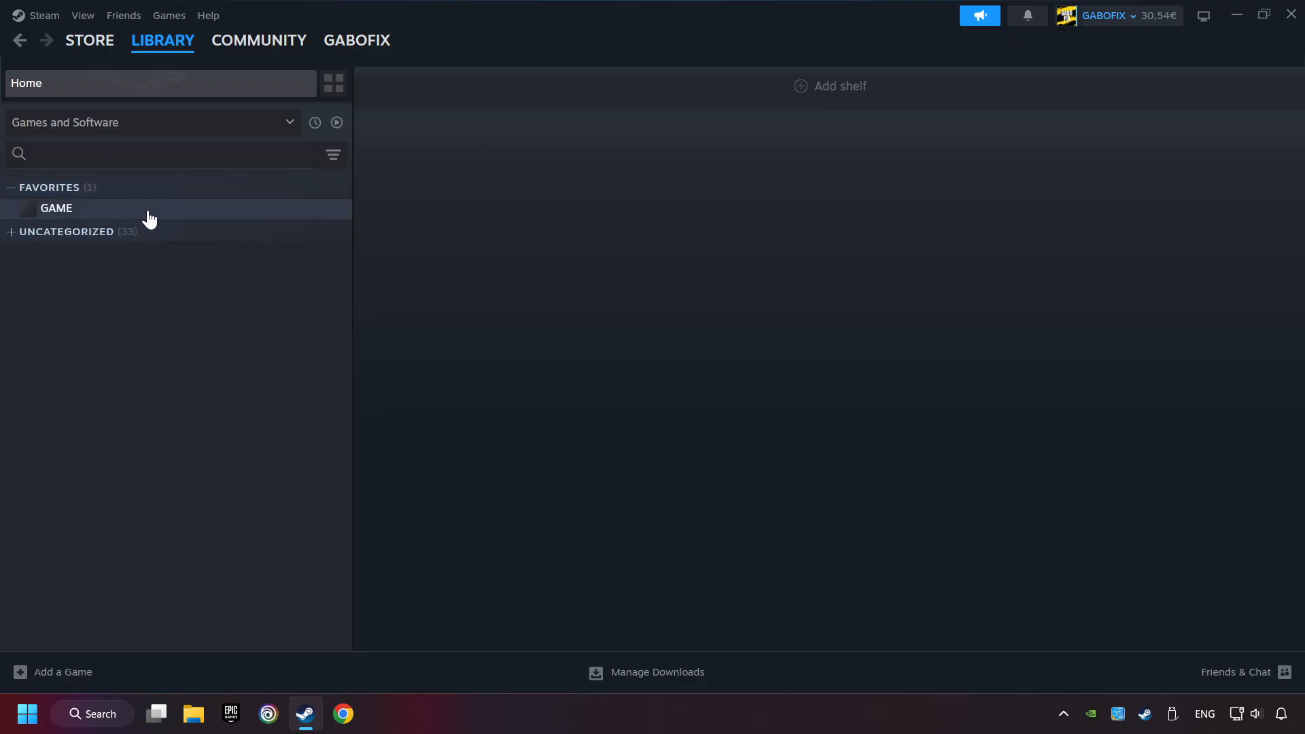
Step: Select GAME under Favorites in the library sidebar to show its page
click(56, 208)
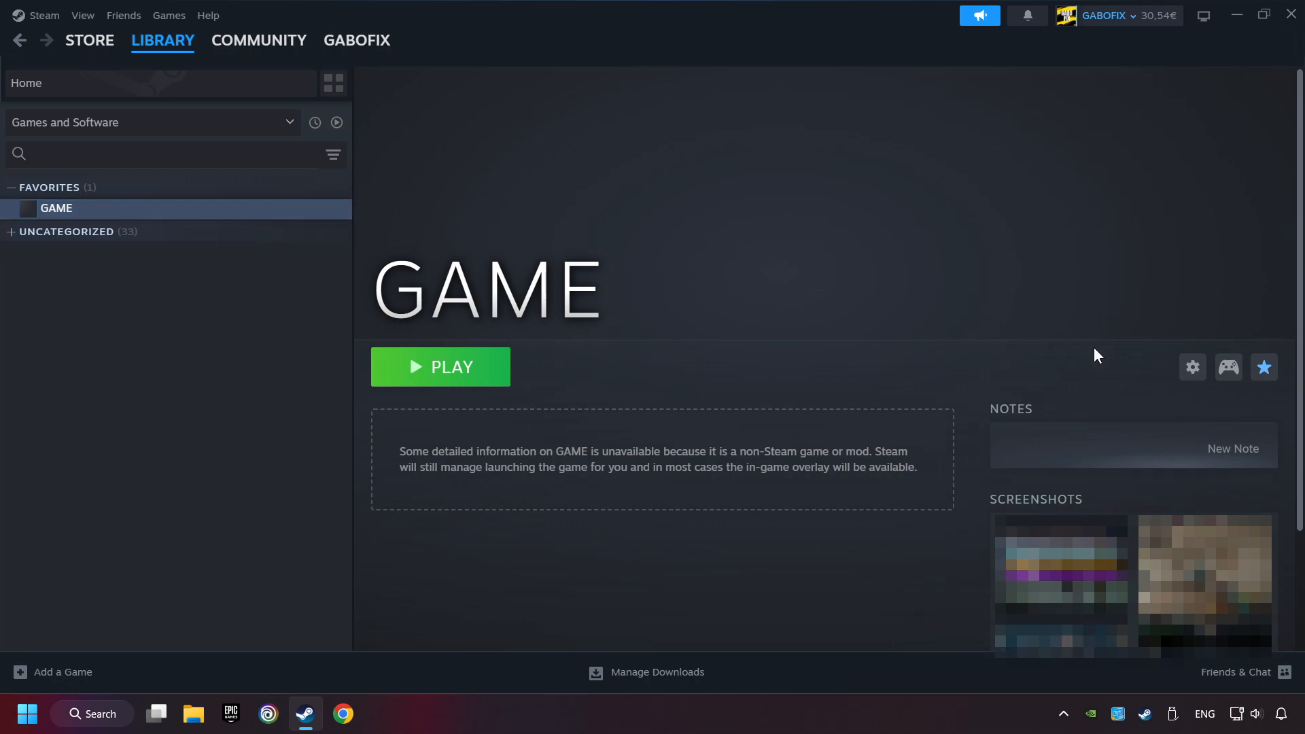
mouse_move(1229, 367)
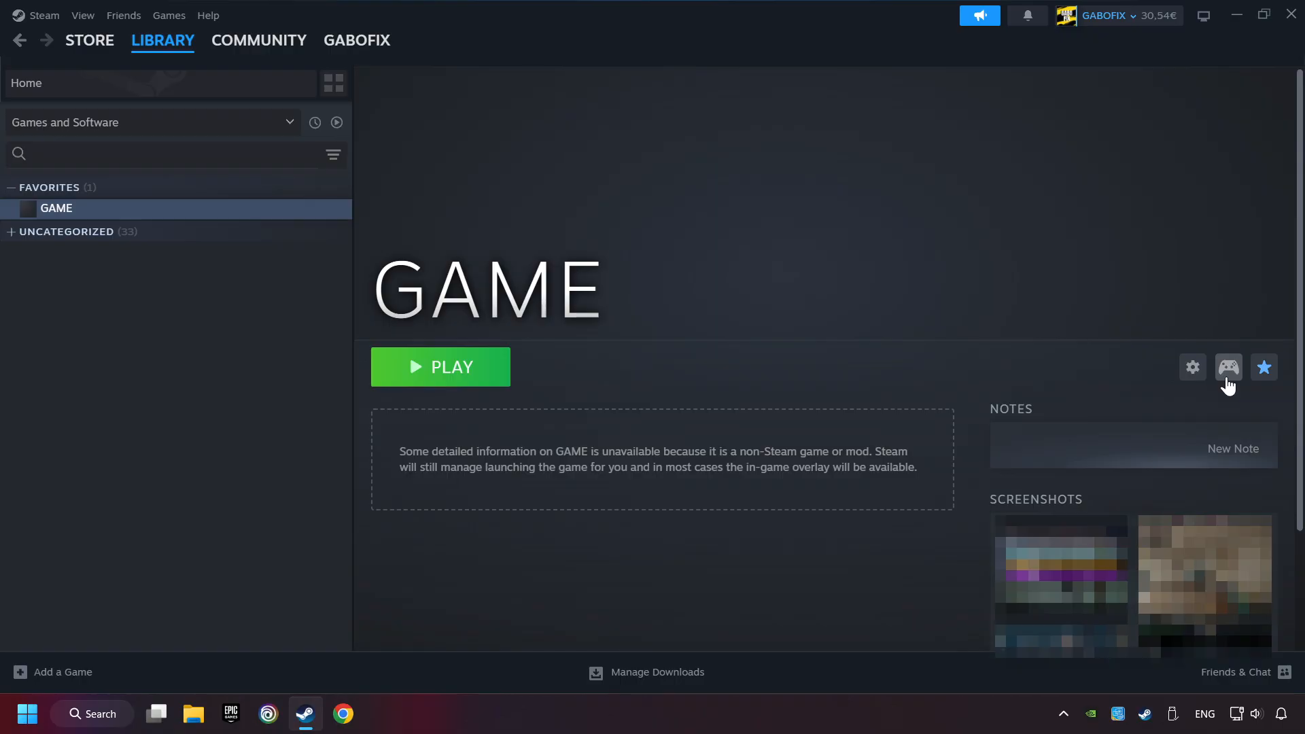
mouse_move(1232, 406)
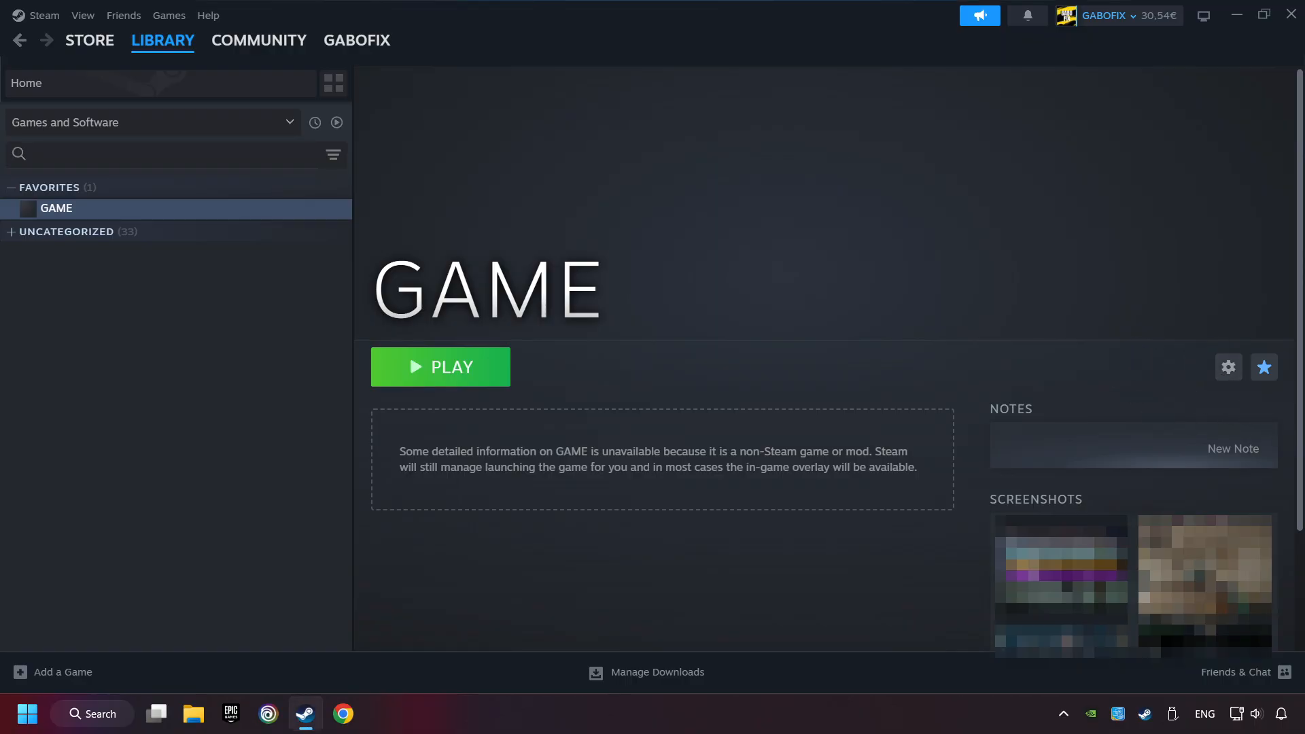
mouse_move(1253, 411)
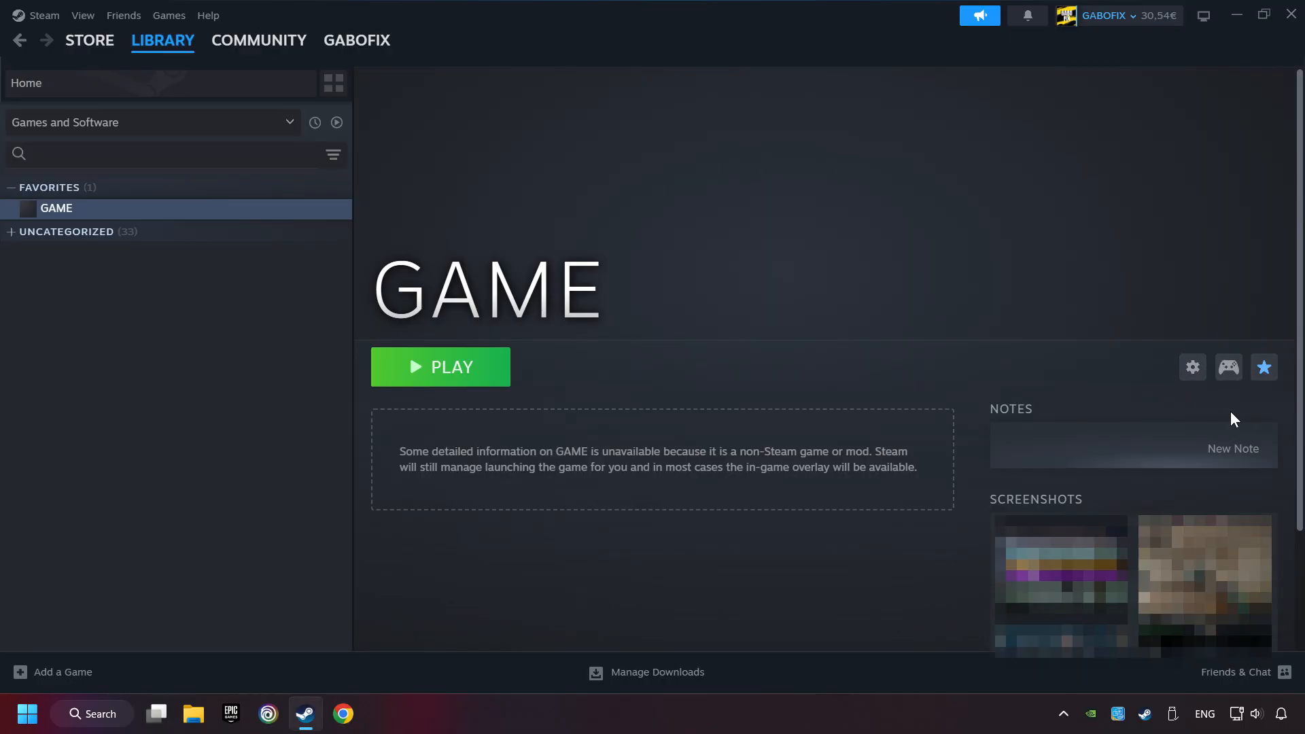
mouse_move(1228, 367)
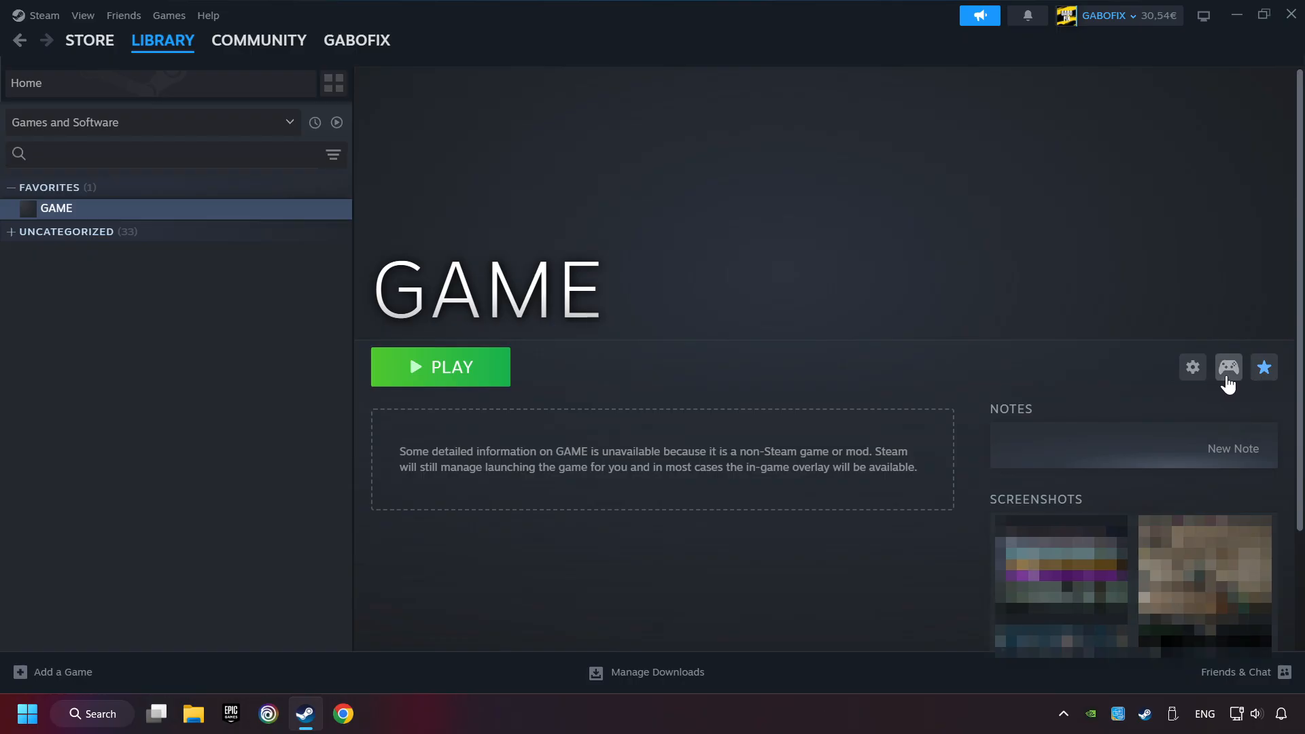
Step: In GAME's controller settings, browse layouts and choose Valve's Gamepad template
click(1227, 367)
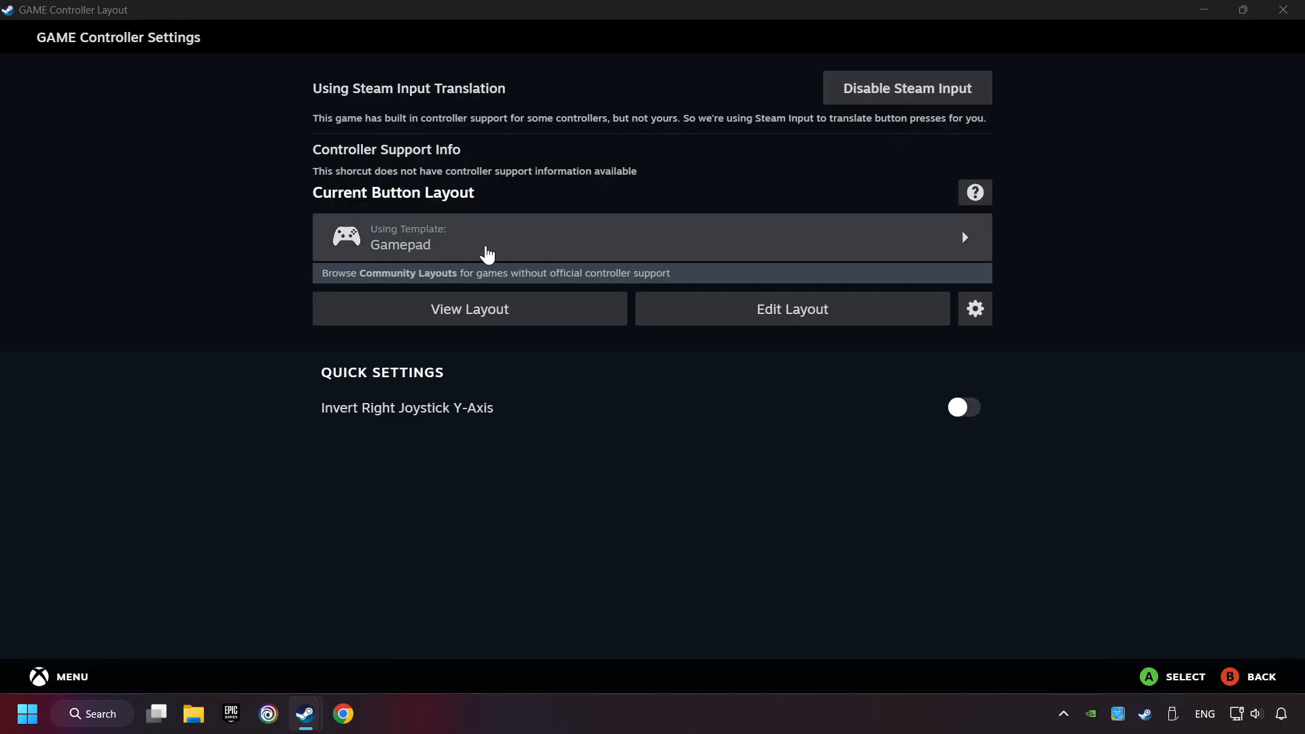
click(651, 237)
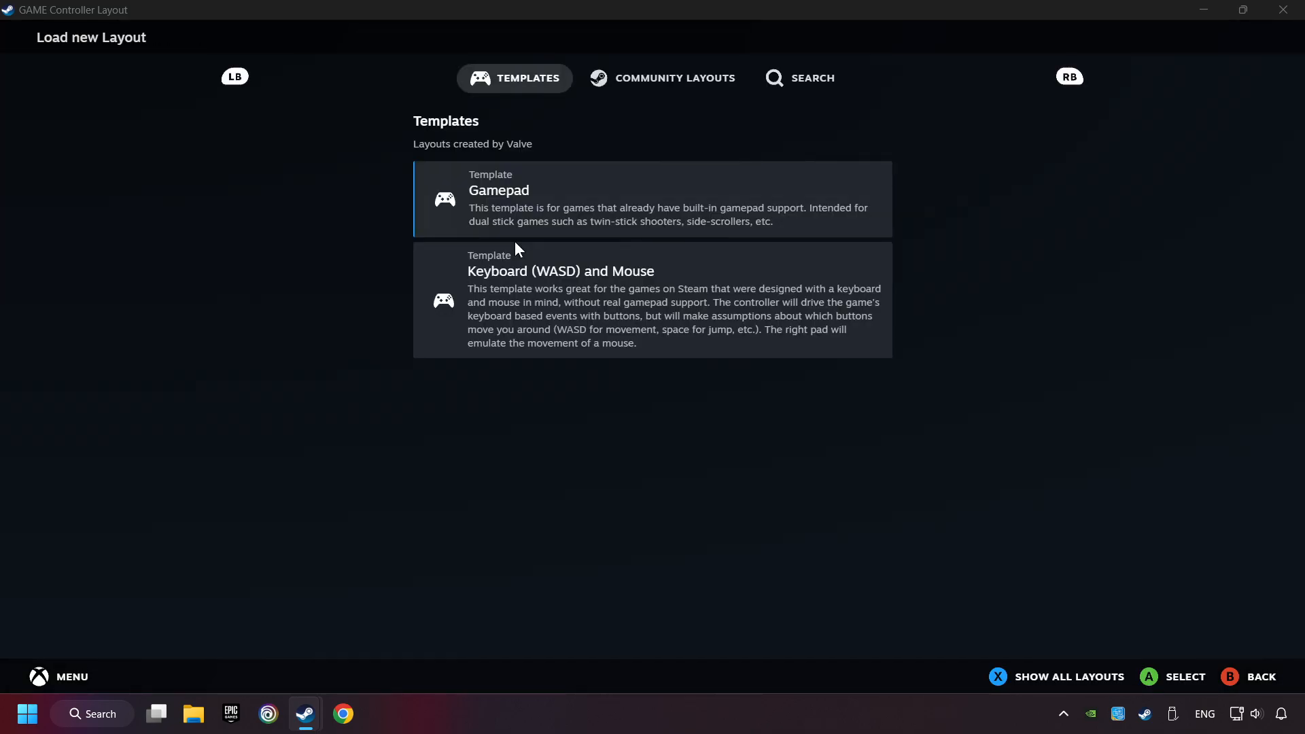
mouse_move(587, 205)
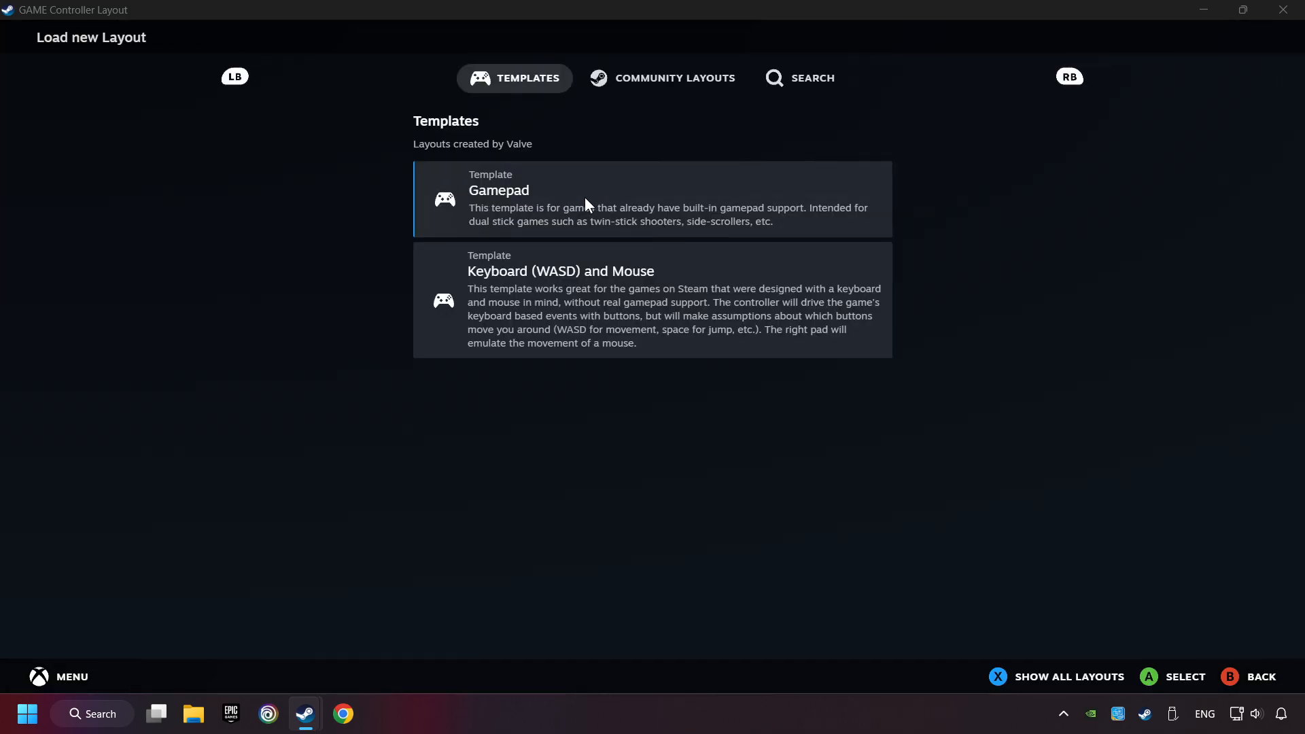
click(651, 198)
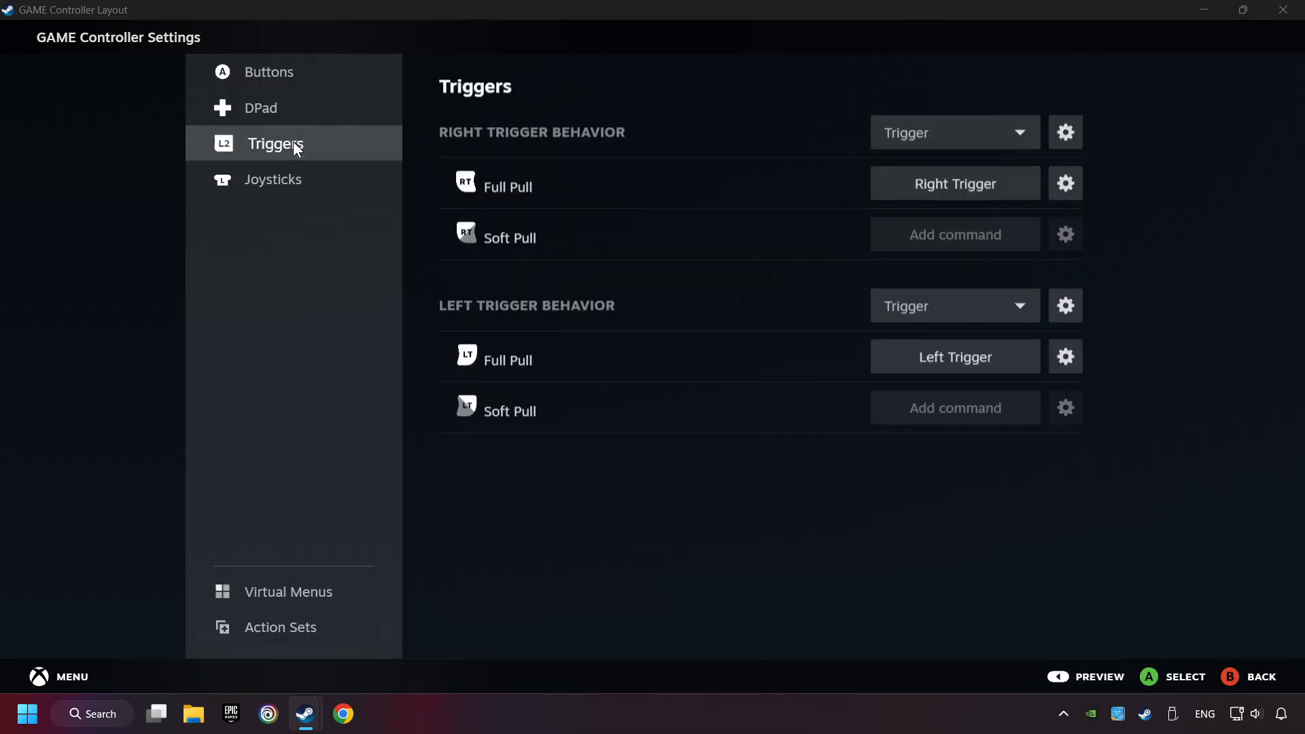
Step: Apply the Gamepad layout to GAME and back out to its library page
click(1084, 676)
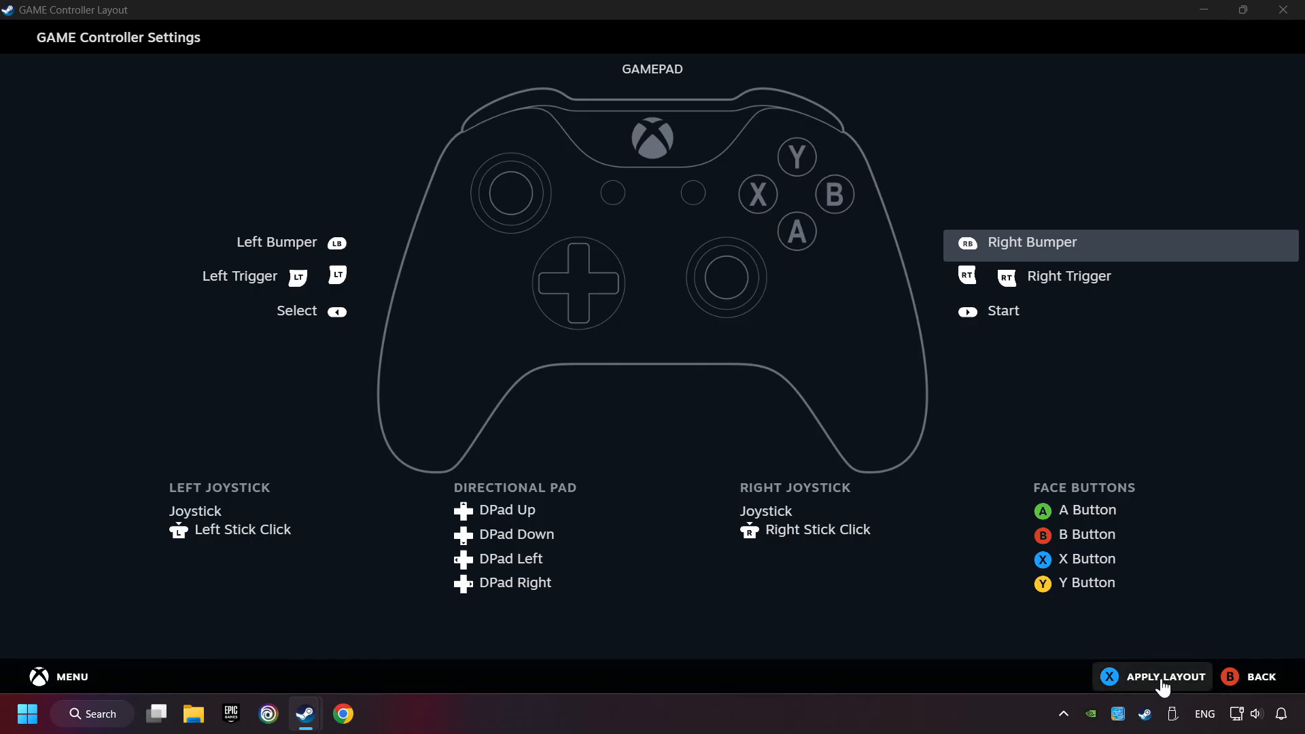
click(1164, 675)
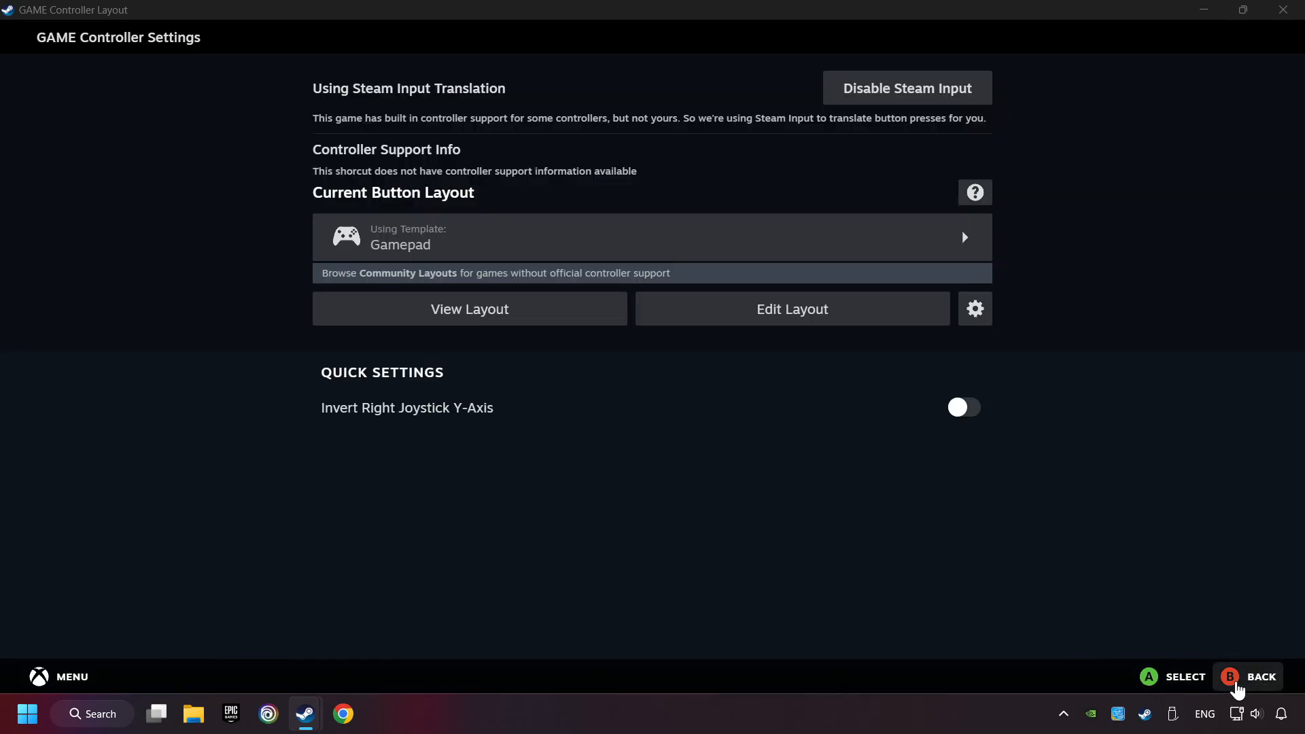
click(1247, 675)
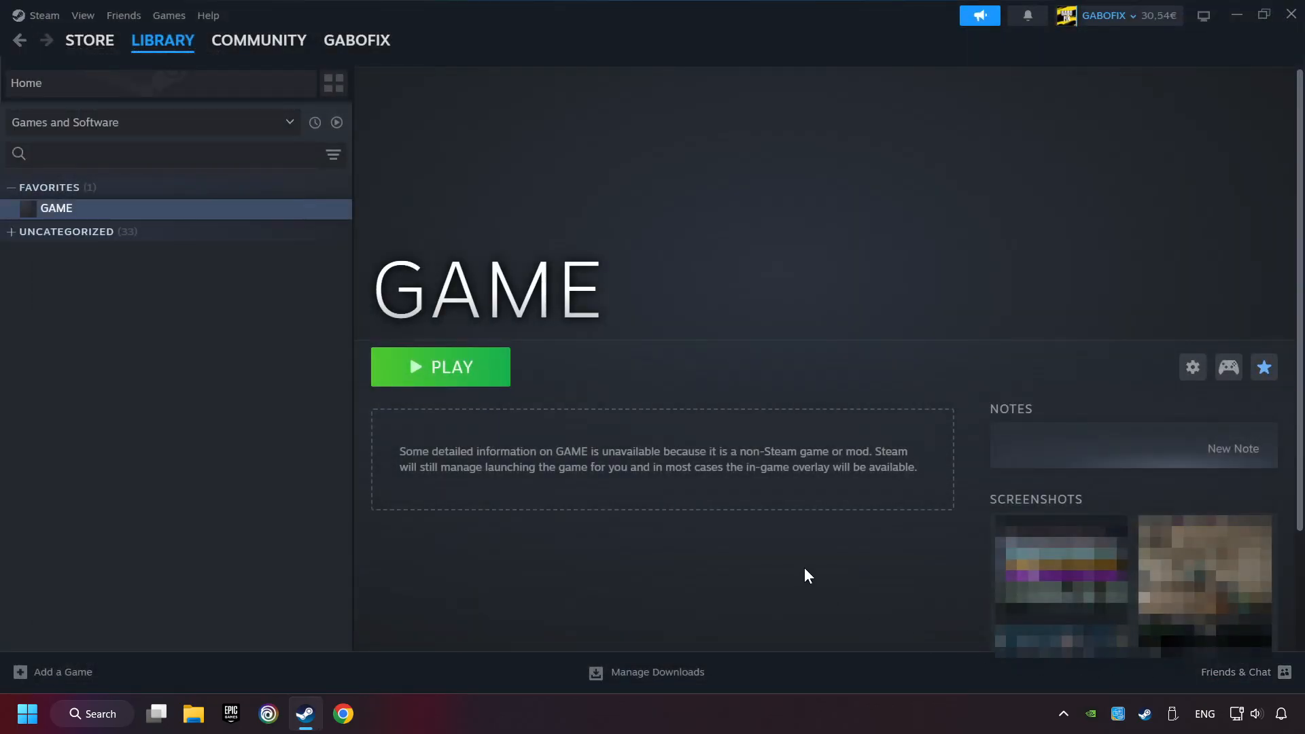
mouse_move(462, 390)
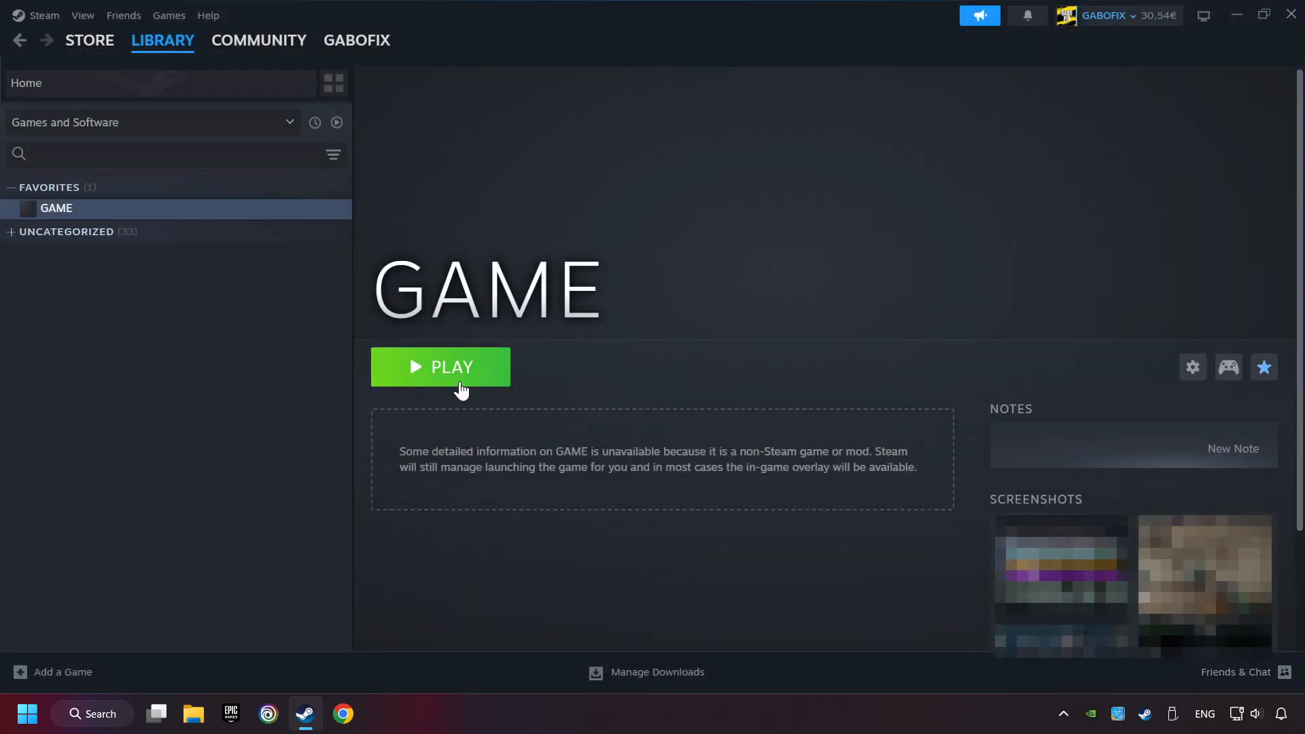